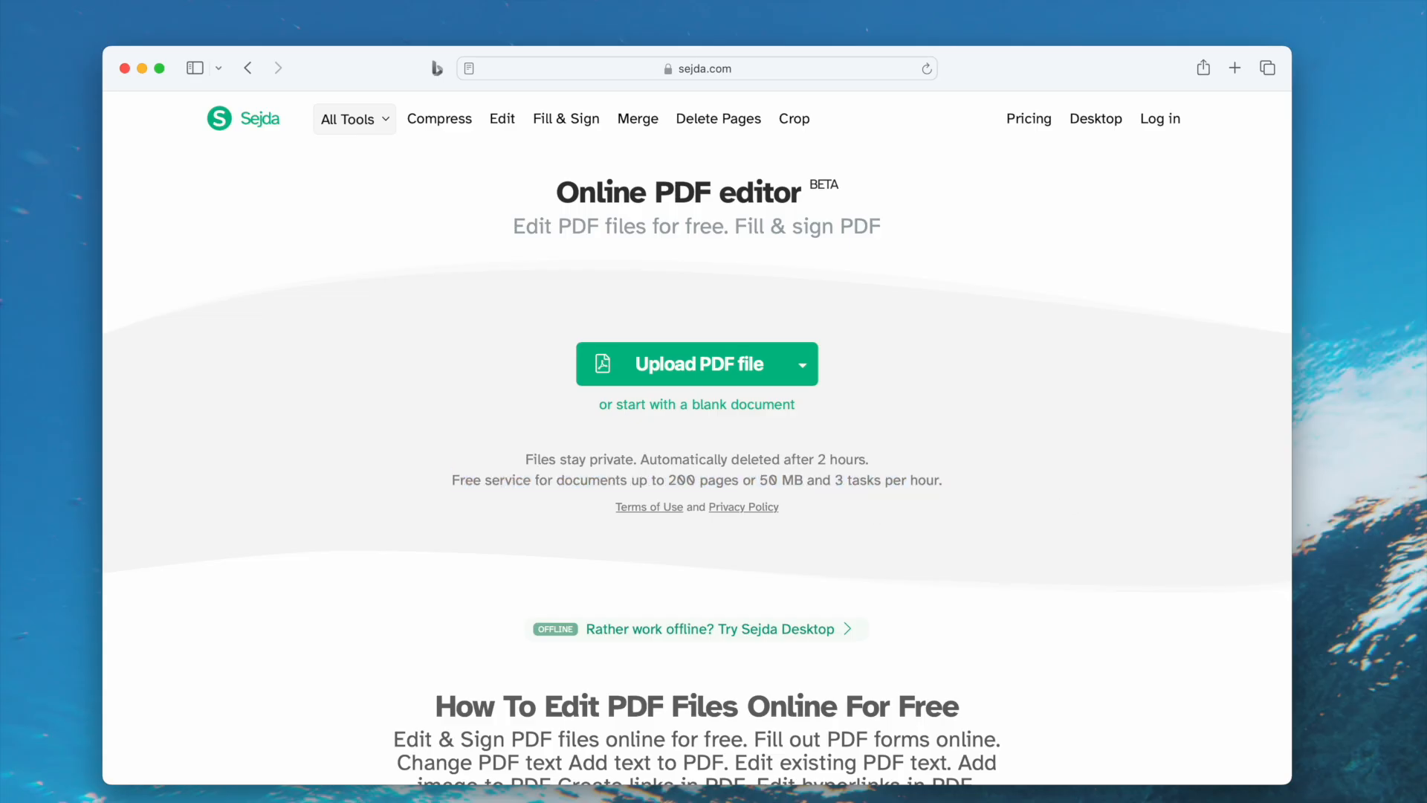
# Upload Payable-Checklist.pdf into pdfFiller's drop area so it opens in the editor.
pyautogui.click(697, 364)
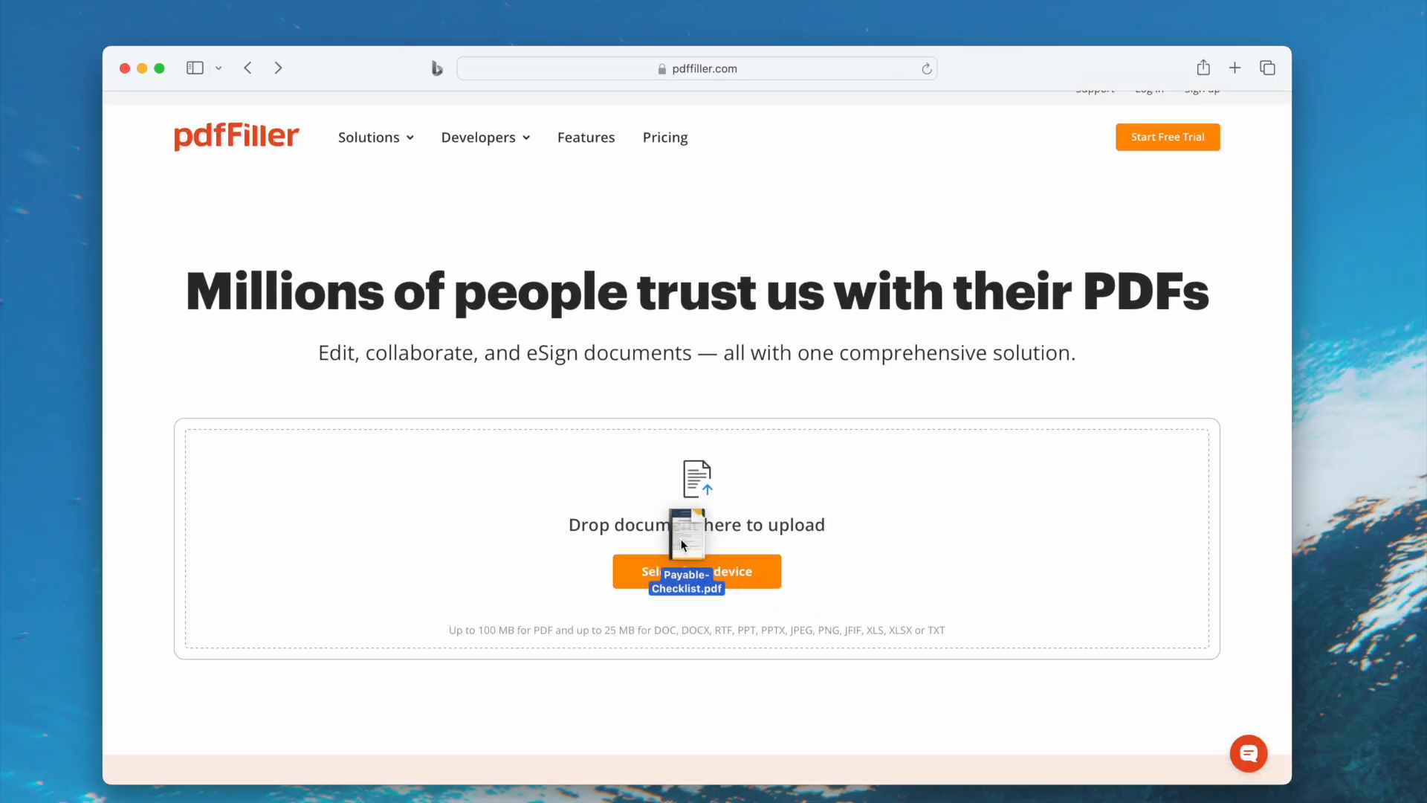
pyautogui.click(696, 571)
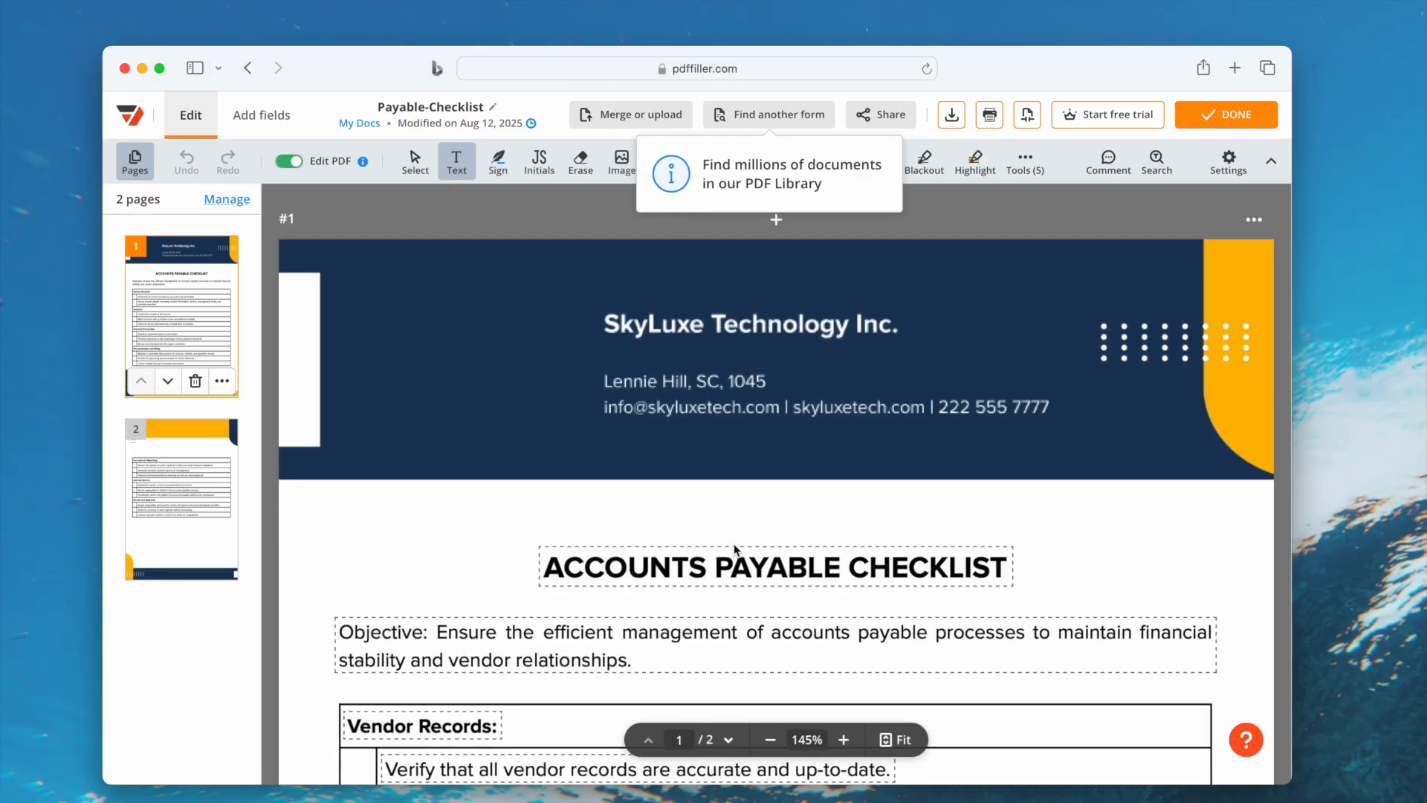